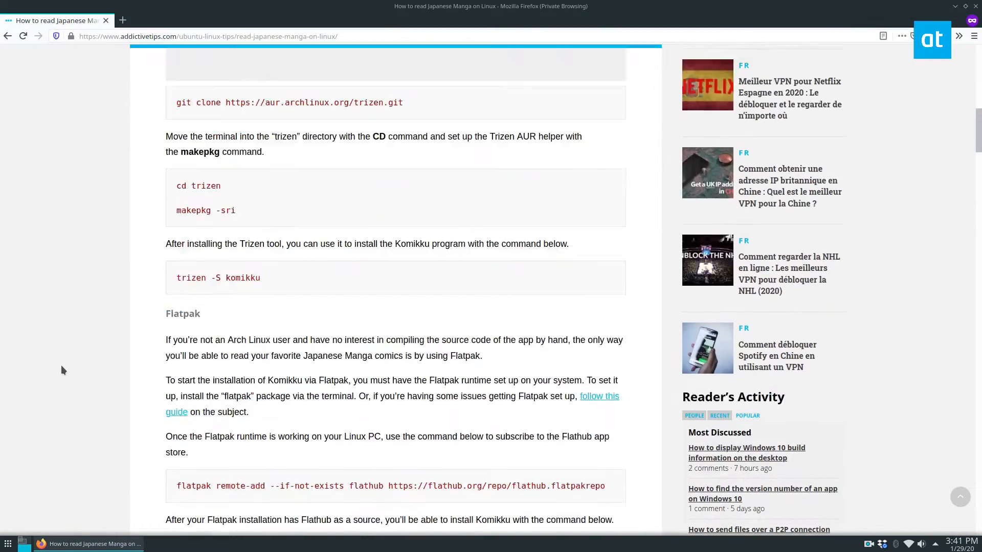
- Select the 'flatpak install flathub info.febvre.Komikku' command in the article's Flatpak section
scroll("up", 3)
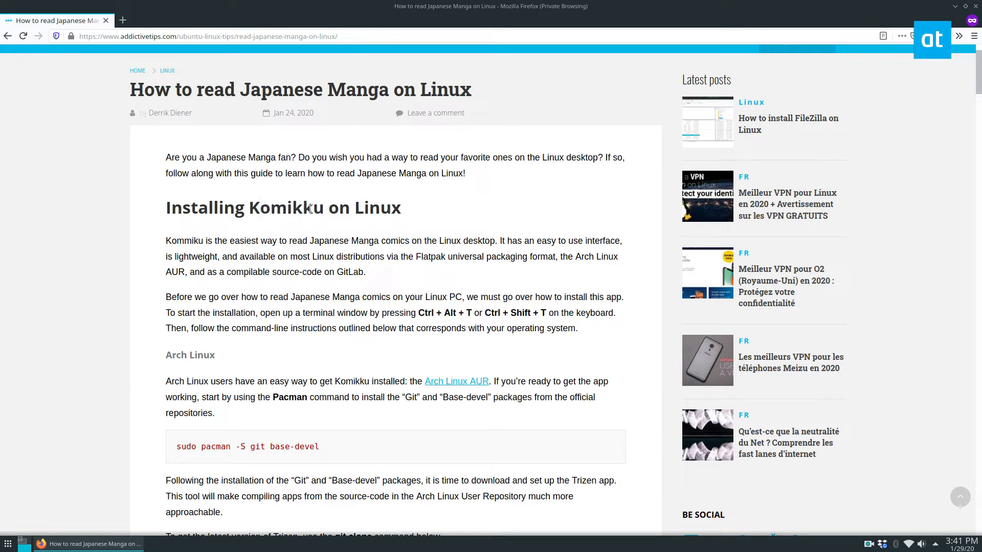
scroll("down", 3)
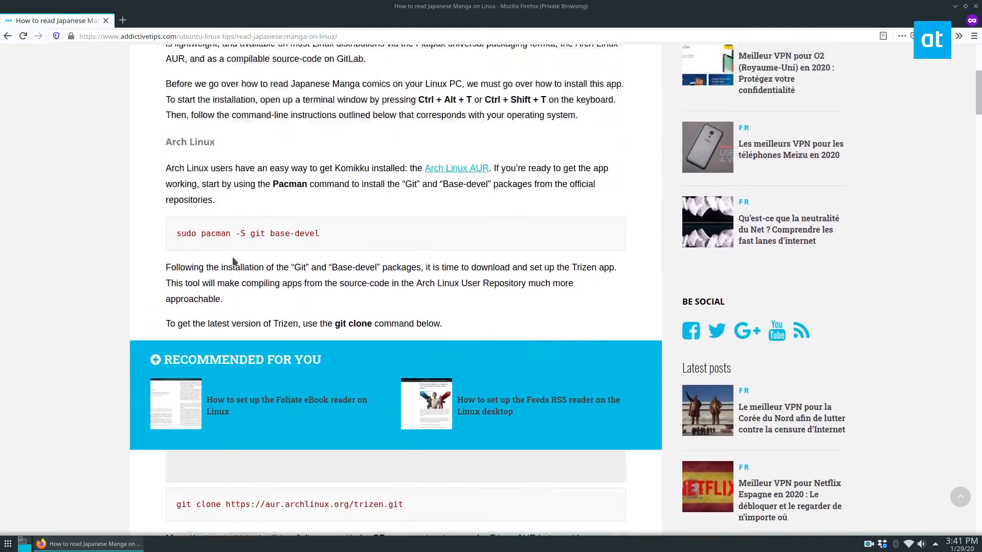
scroll("down", 3)
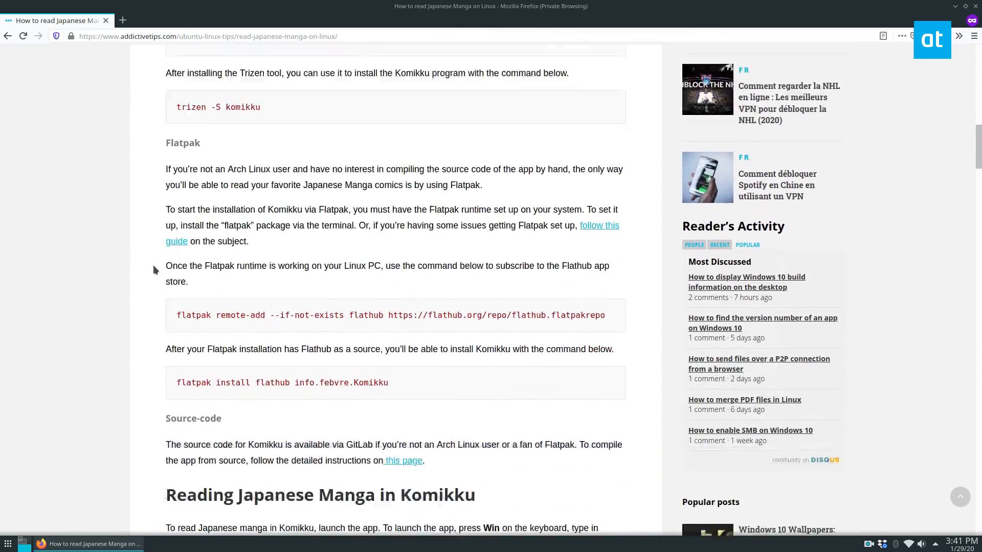
scroll("down", 3)
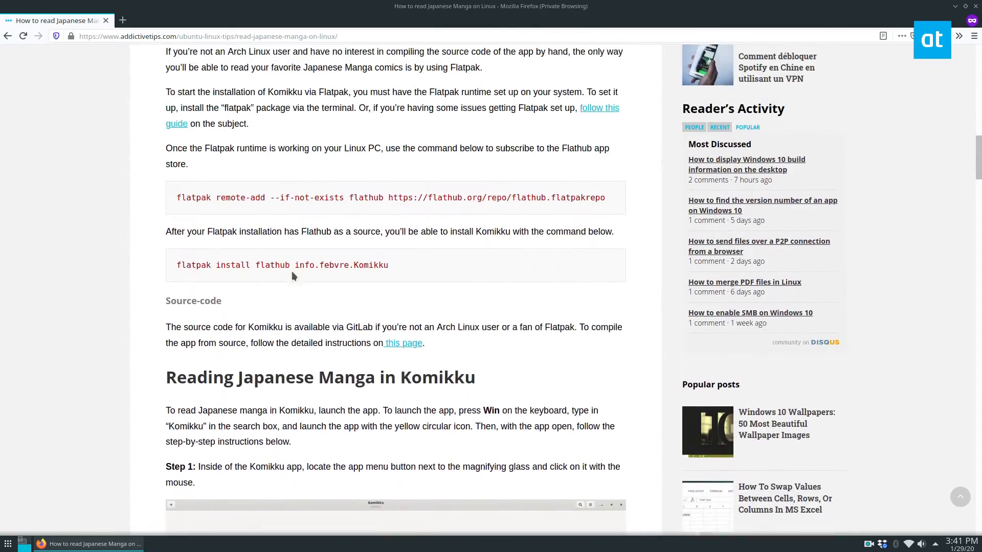
scroll("up", 3)
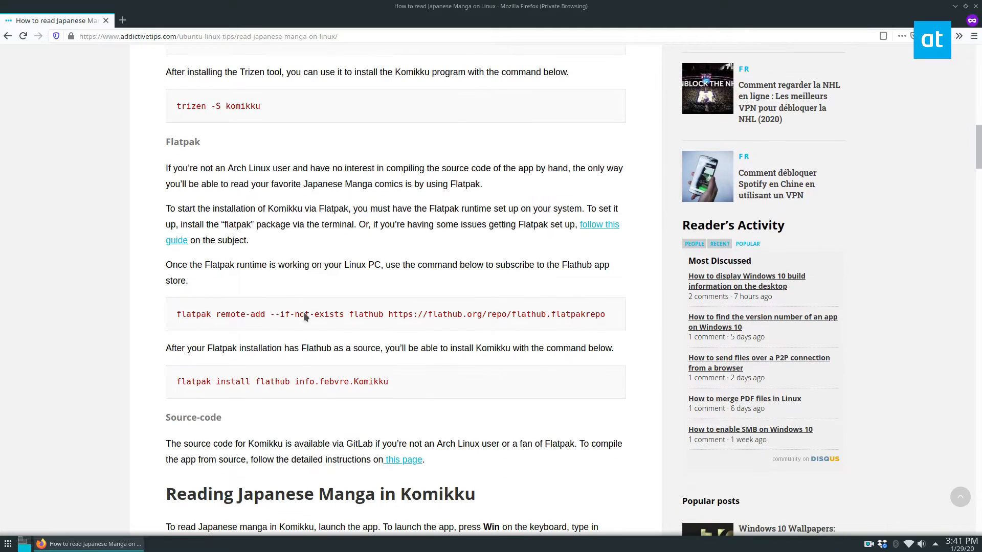
triple_click(282, 381)
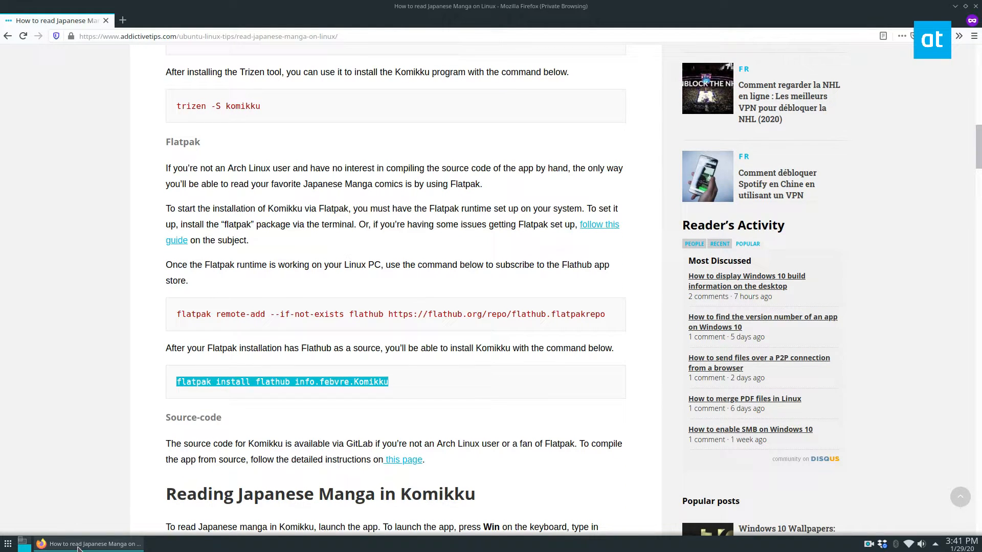
mouse_move(402, 374)
type("kom")
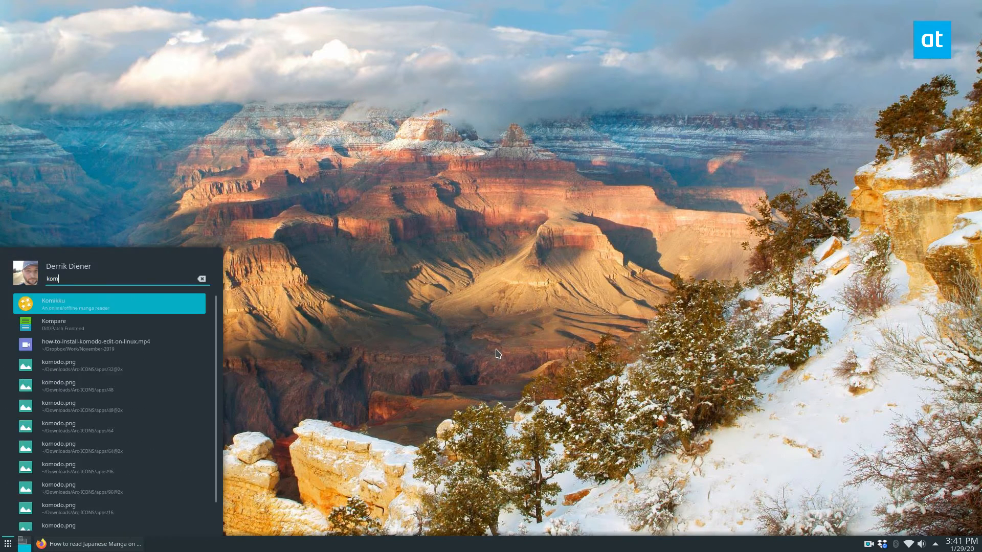
- Launch Komikku from the launcher result for 'kom'
left_click(109, 304)
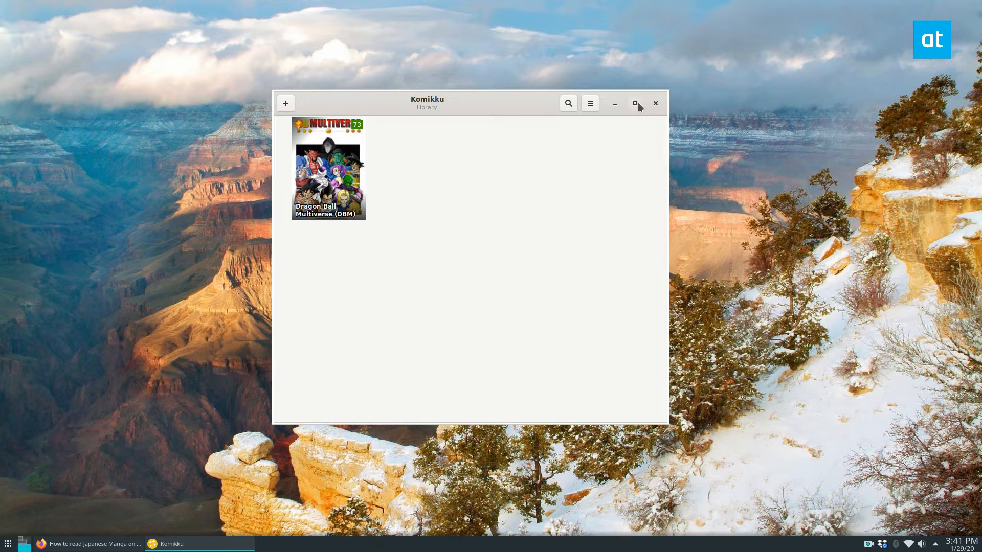
- Maximize Komikku, read Dragon Ball Multiverse chapters 72 and 71, then return to the library
left_click(634, 103)
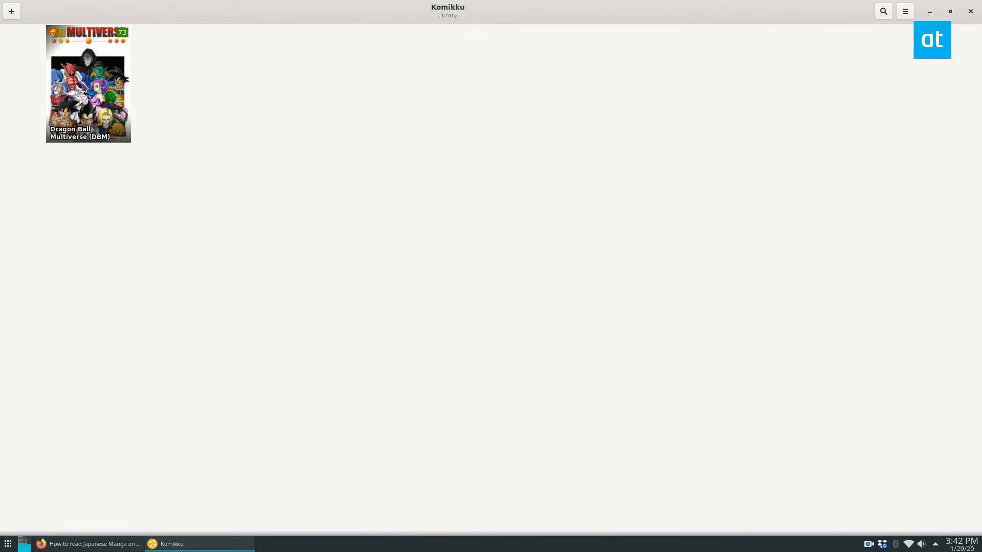
left_click(88, 84)
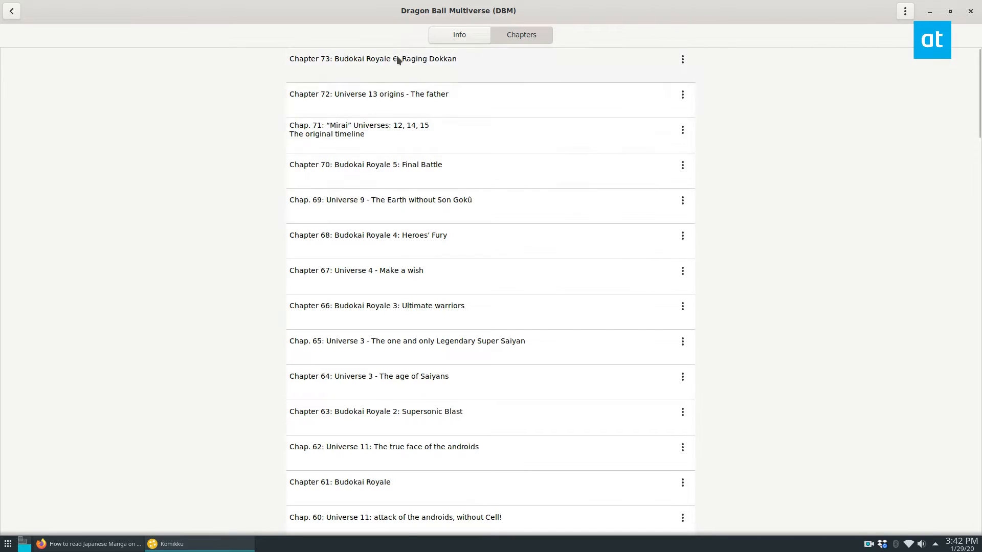
left_click(369, 95)
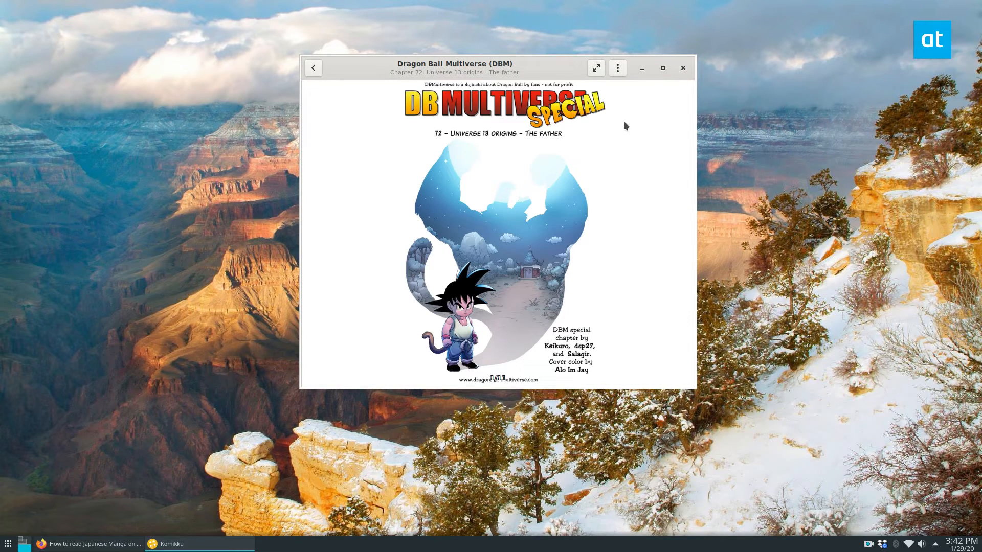
left_click(313, 67)
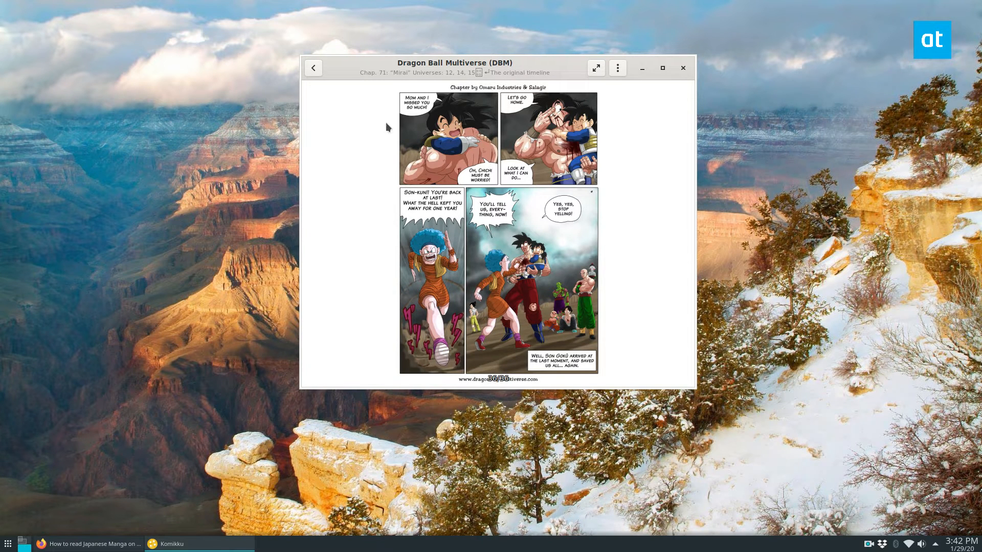
left_click(313, 67)
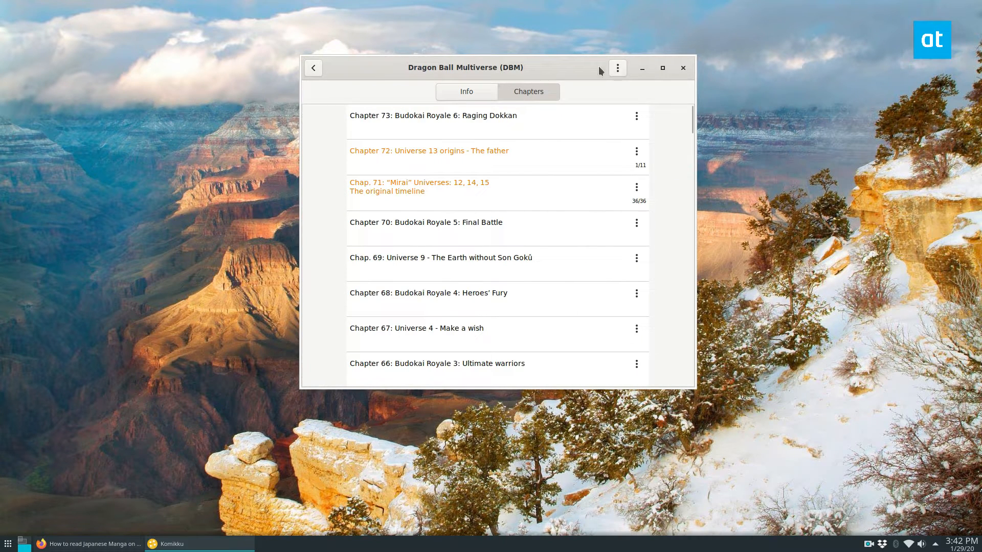
left_click(313, 67)
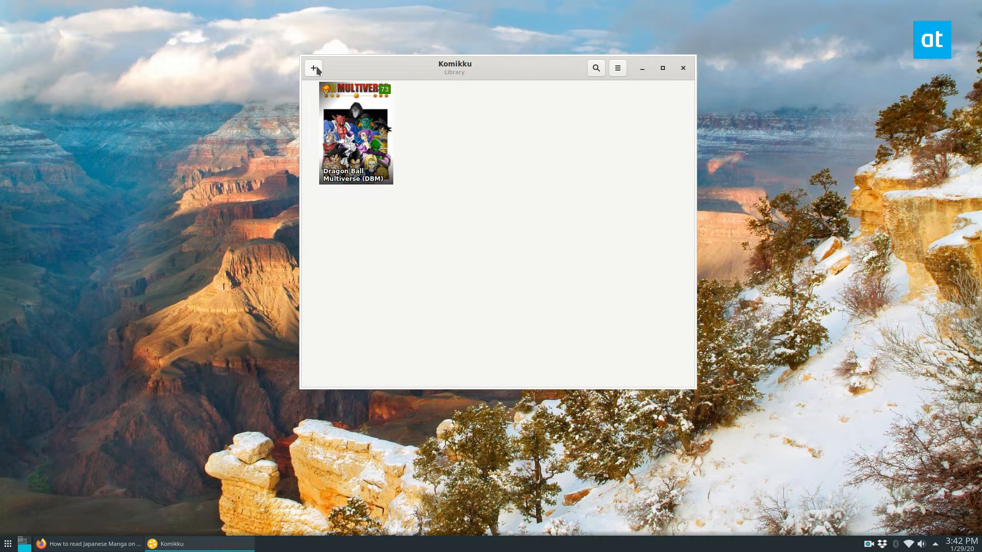
- Browse and close the manga server list, then bring up Komikku's main menu
left_click(312, 68)
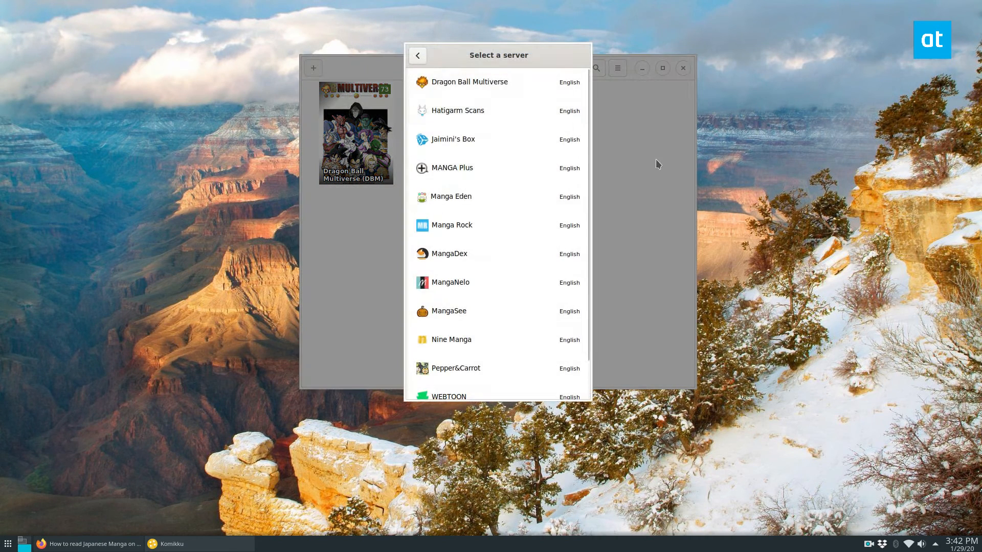
left_click(417, 55)
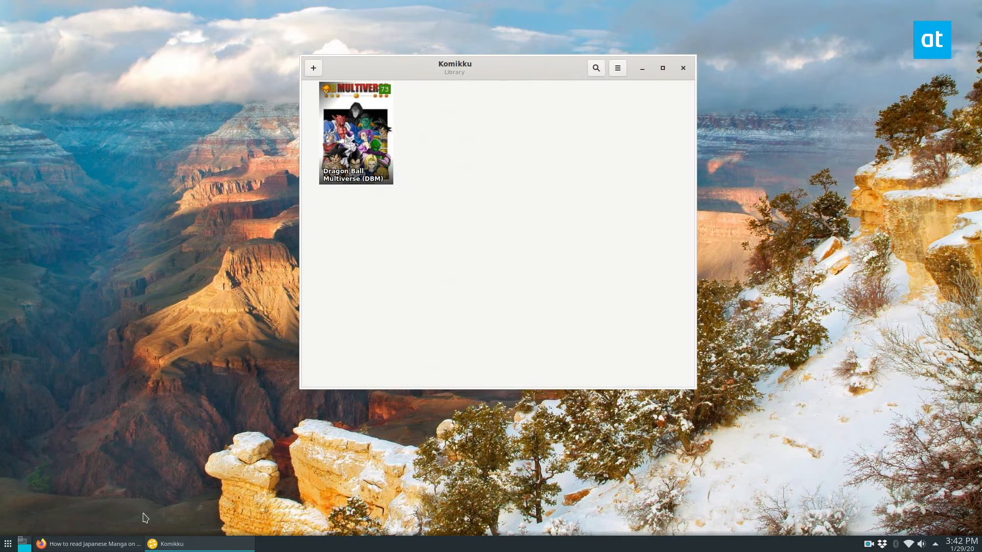
left_click(92, 543)
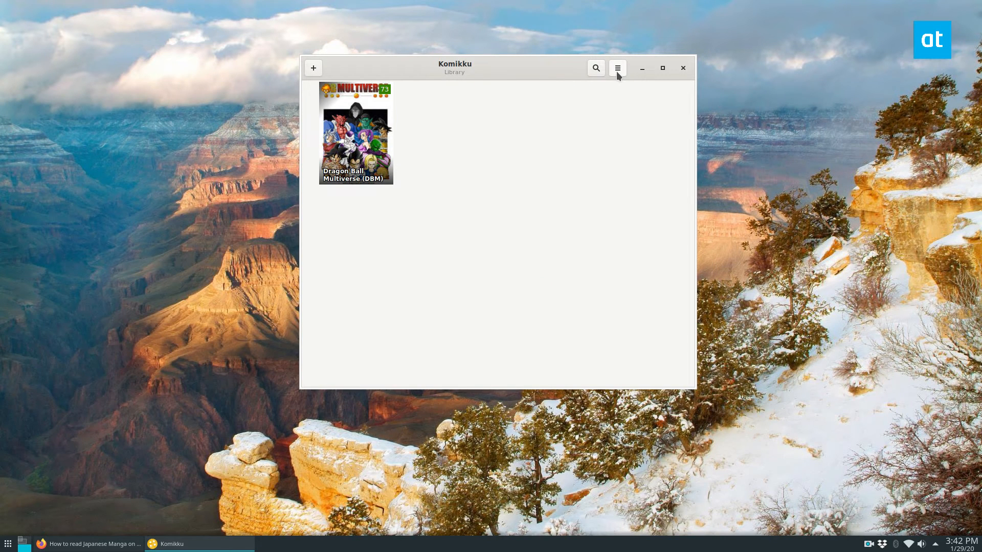
left_click(617, 67)
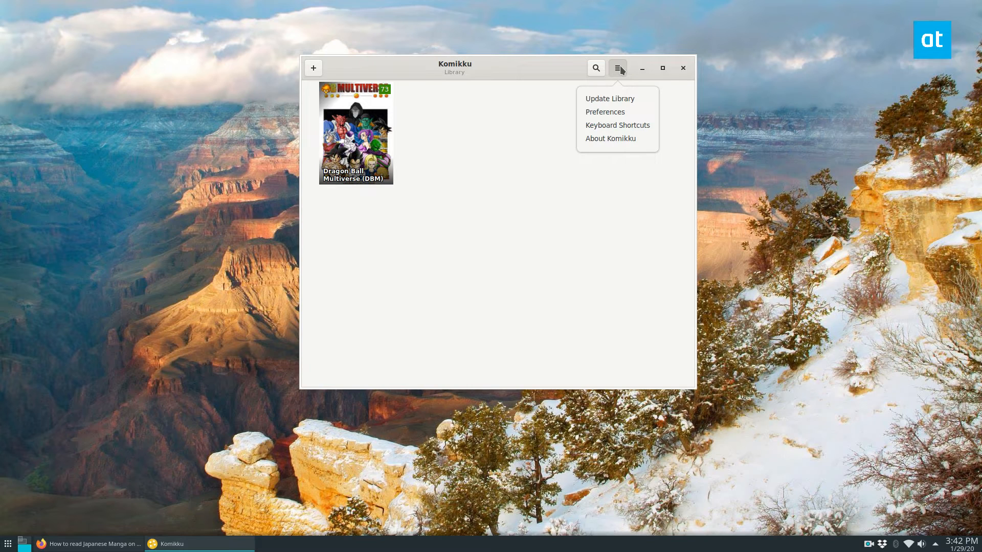
mouse_move(607, 102)
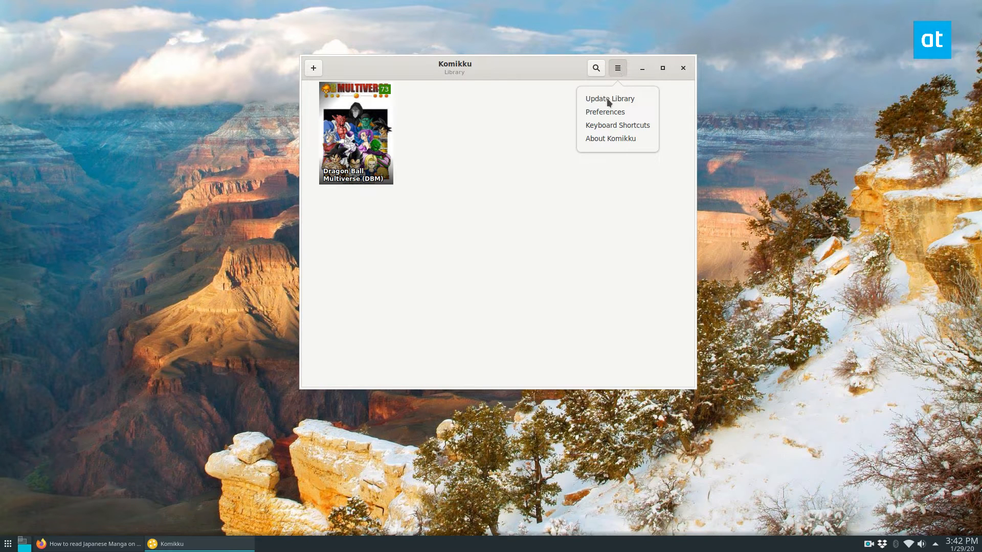
left_click(604, 111)
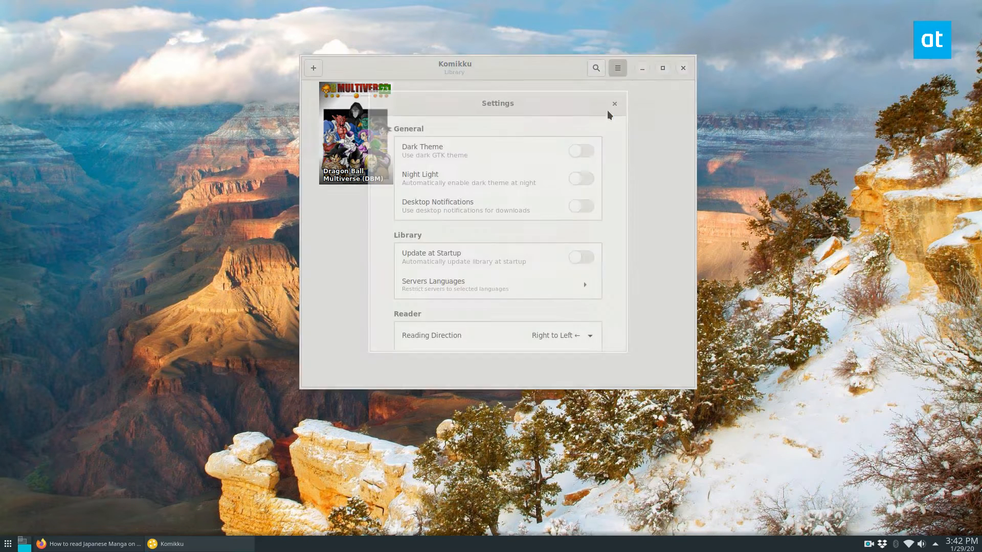
scroll("down", 3)
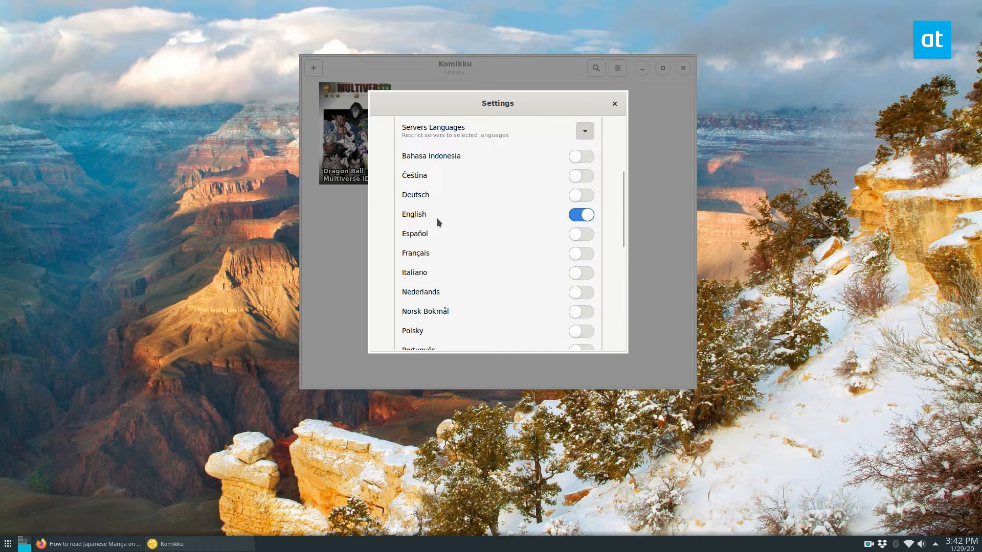
left_click(613, 104)
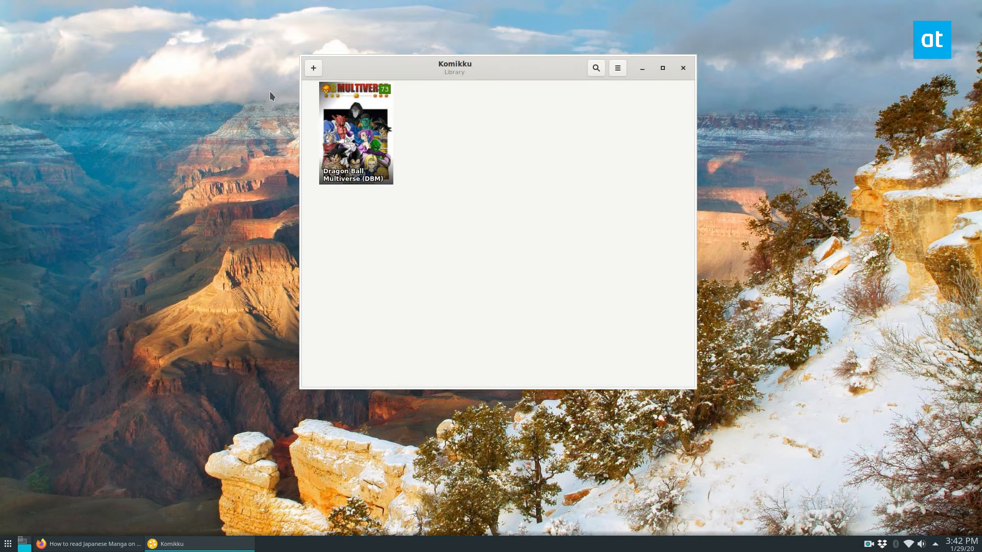
mouse_move(312, 70)
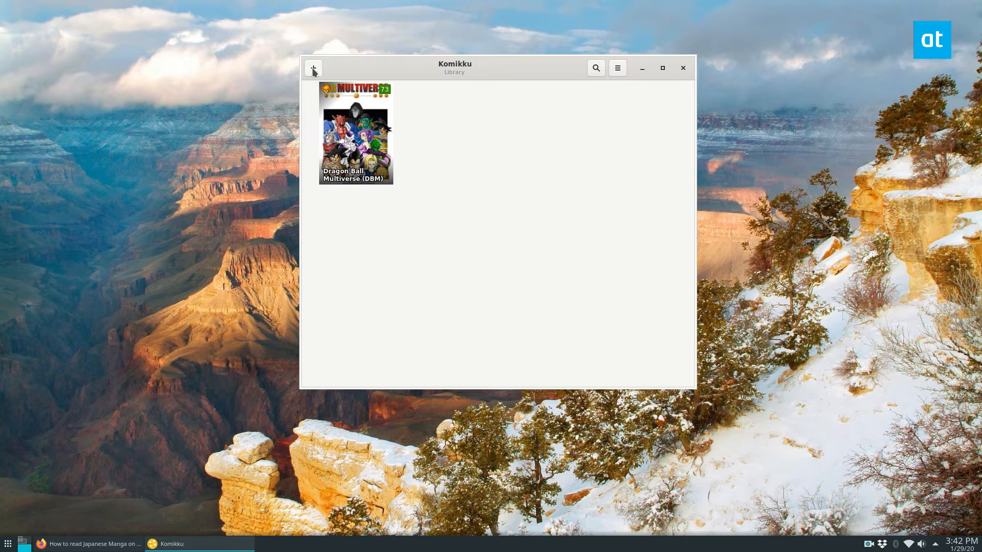
left_click(313, 68)
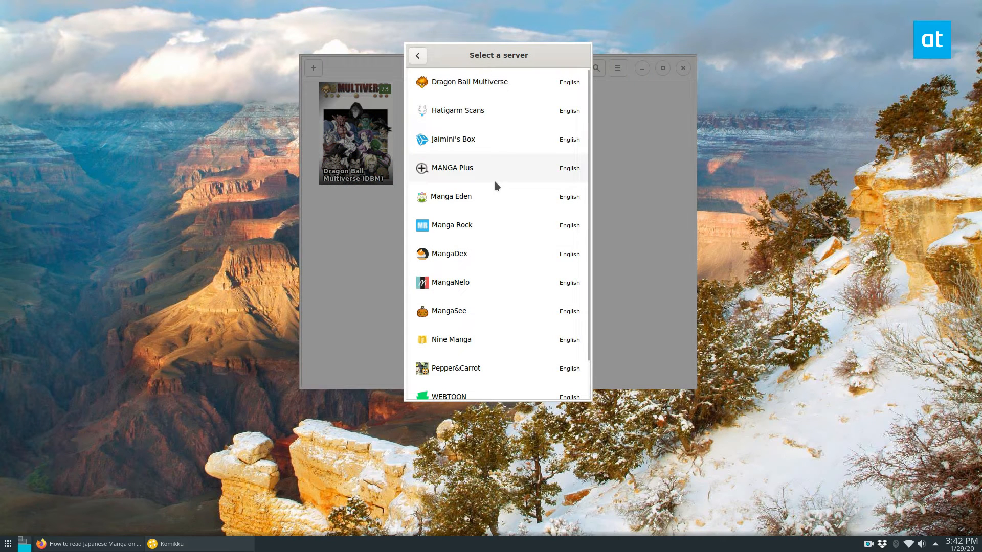
mouse_move(473, 117)
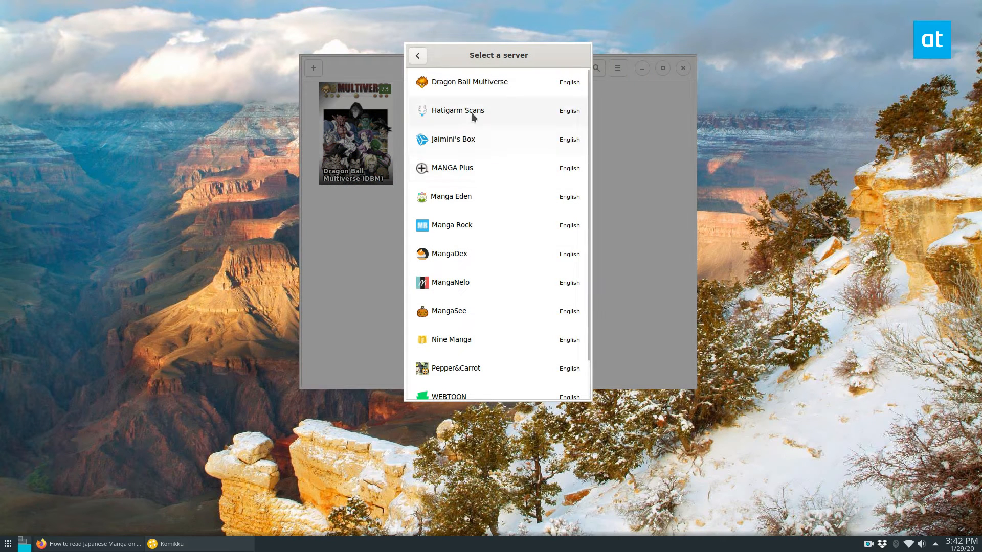
mouse_move(501, 88)
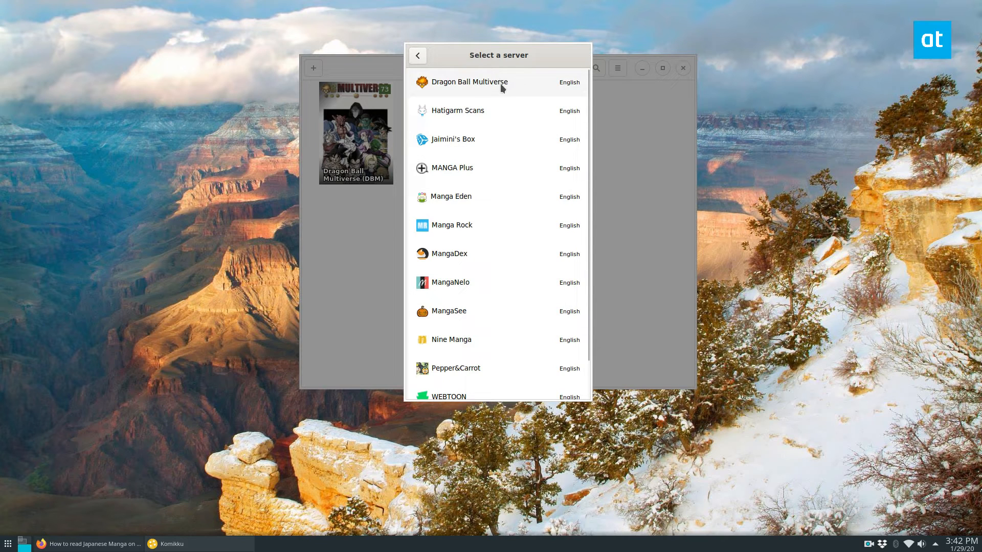
left_click(468, 81)
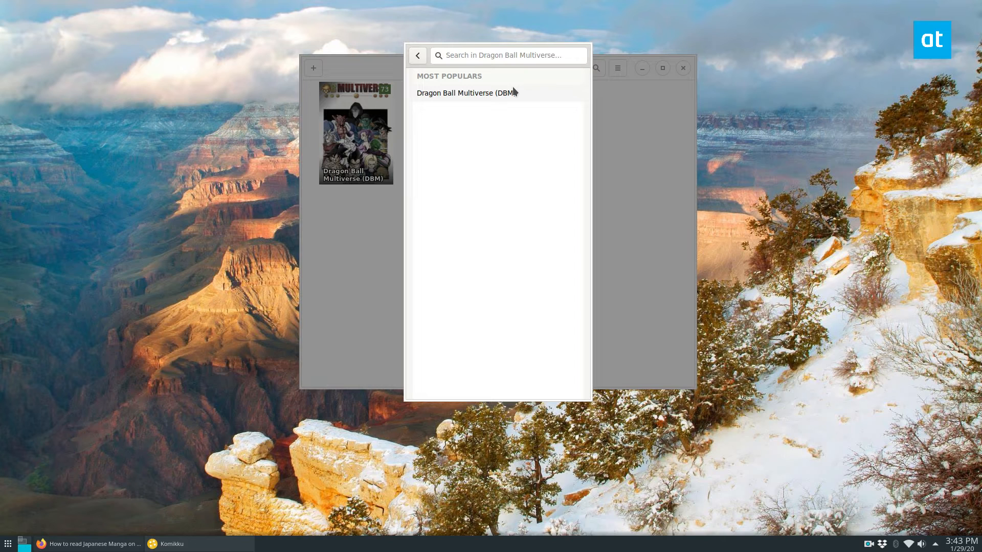
mouse_move(521, 78)
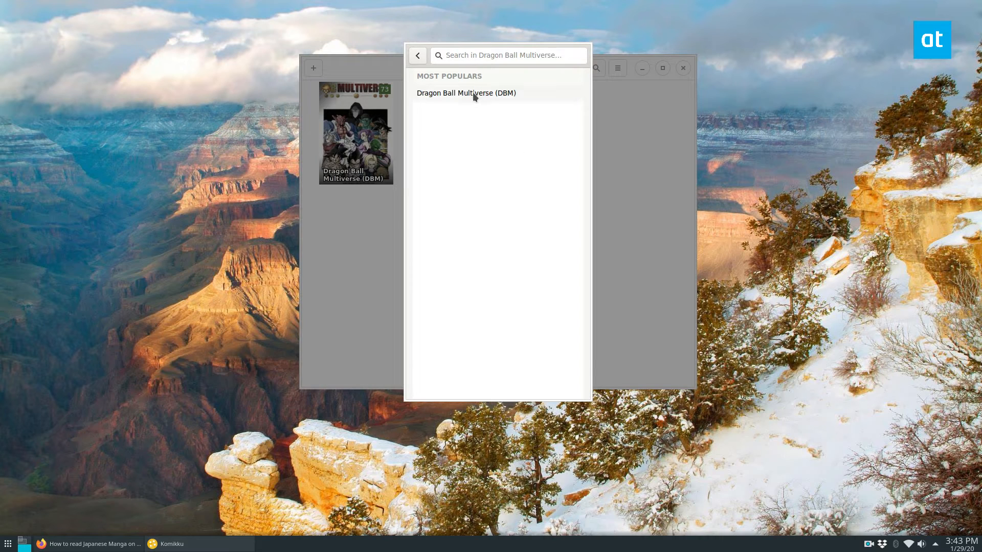
left_click(465, 93)
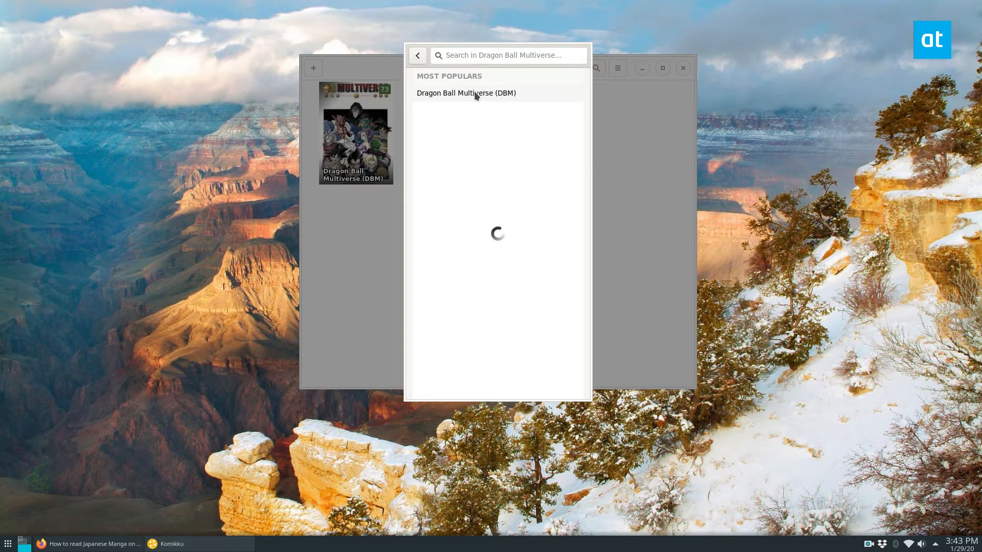
left_click(467, 93)
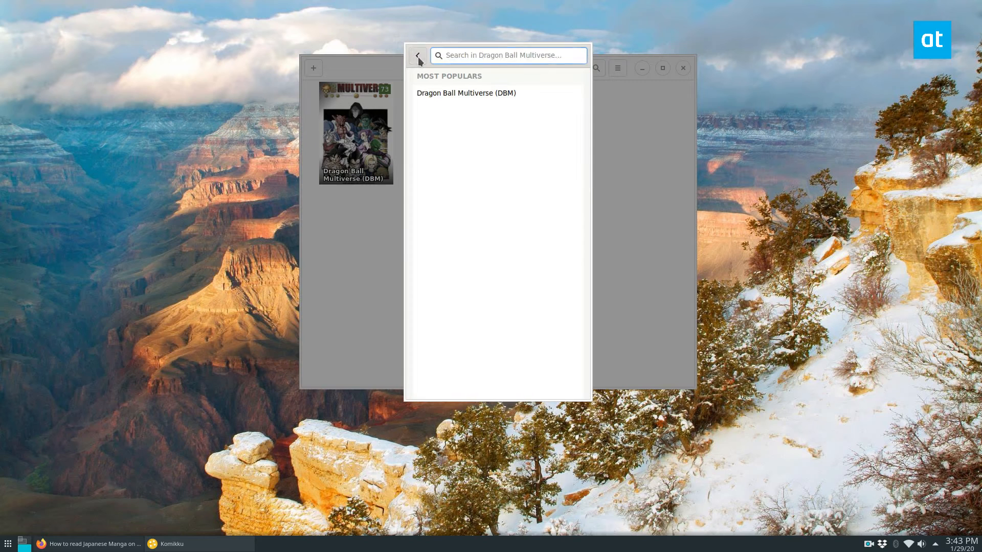
left_click(417, 55)
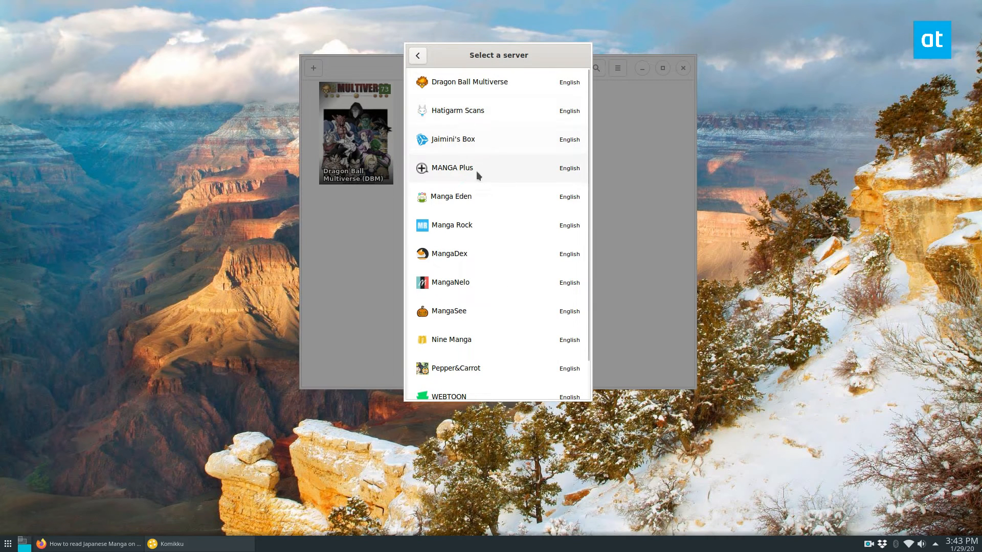
- Add One Punch-Man from Manga Rock's popular titles to the library and return to it
left_click(451, 225)
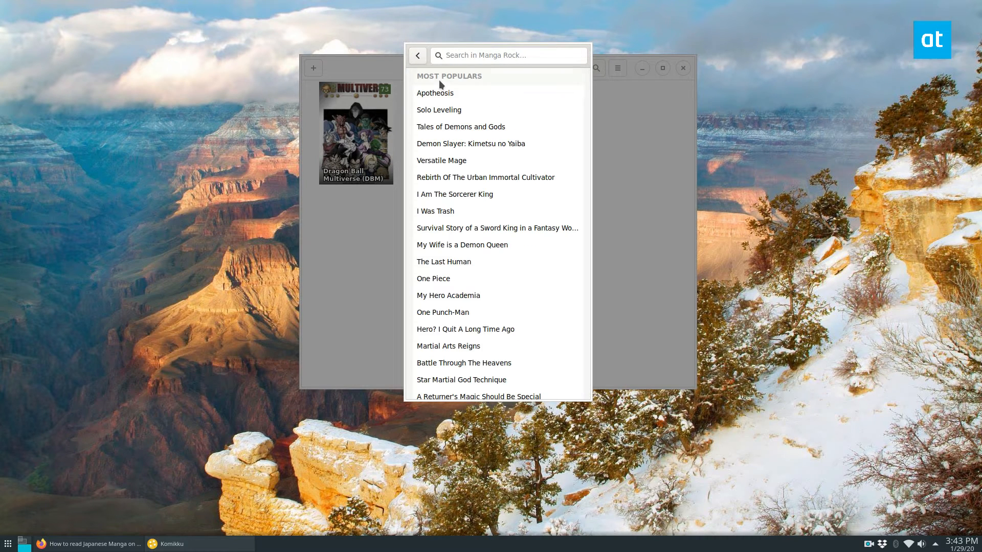
scroll("down", 3)
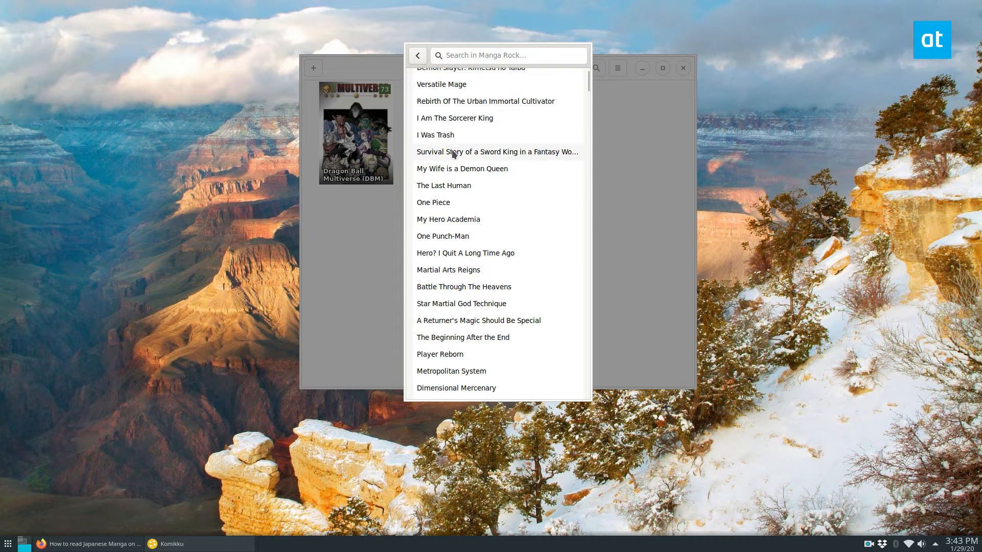
scroll("down", 3)
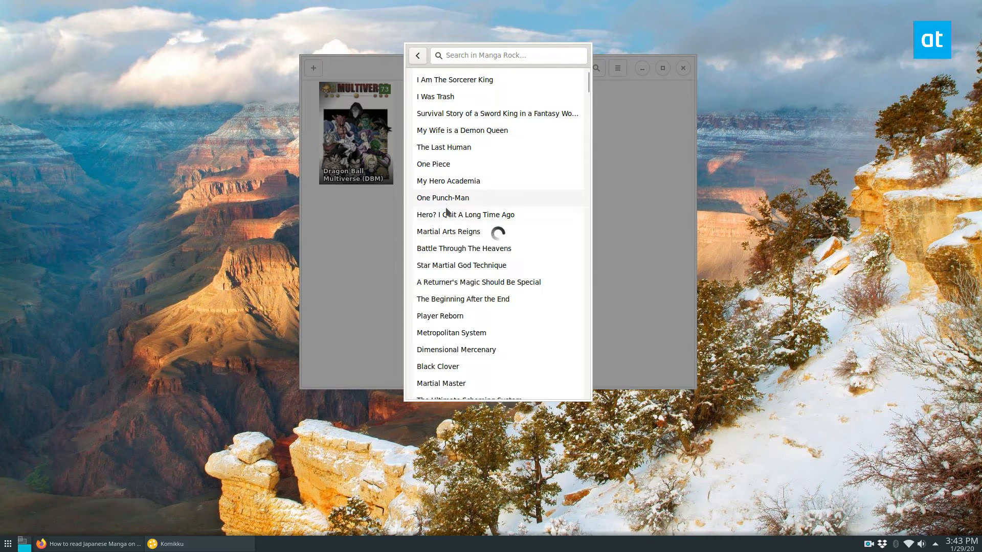
left_click(442, 197)
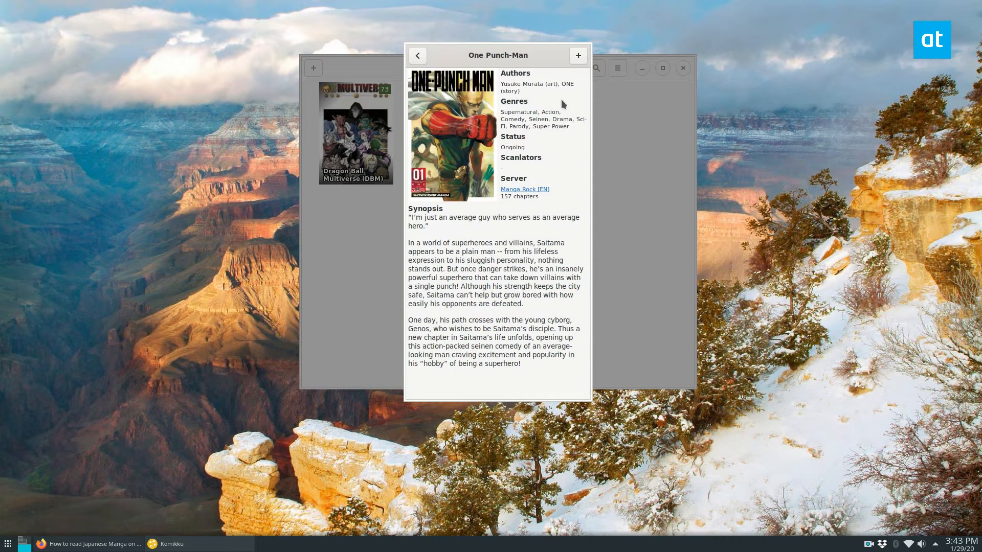
left_click(577, 56)
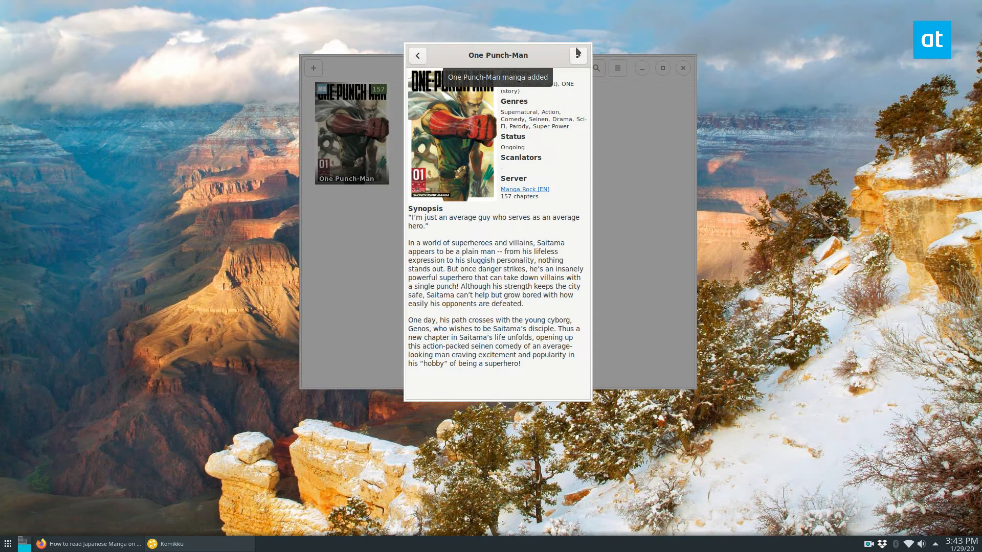
left_click(577, 55)
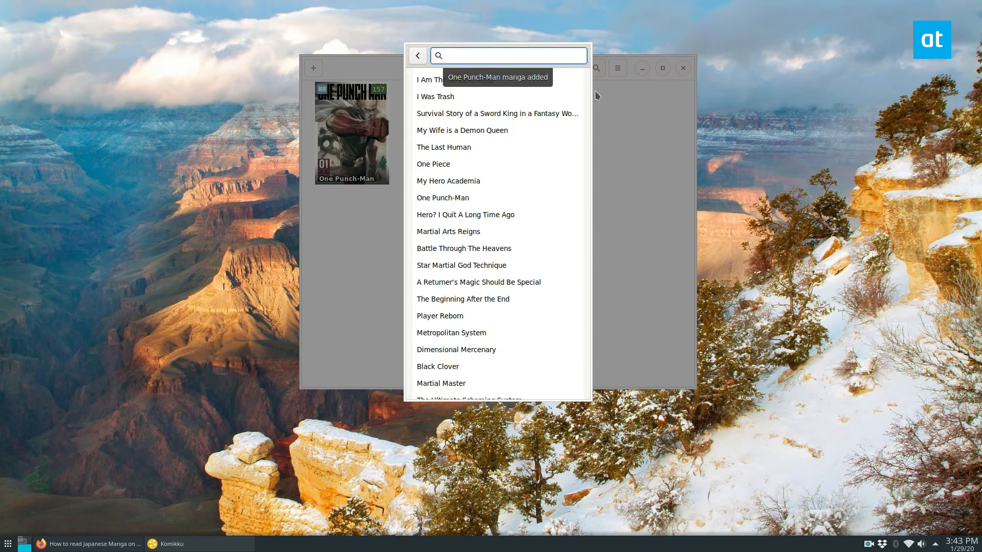
left_click(418, 55)
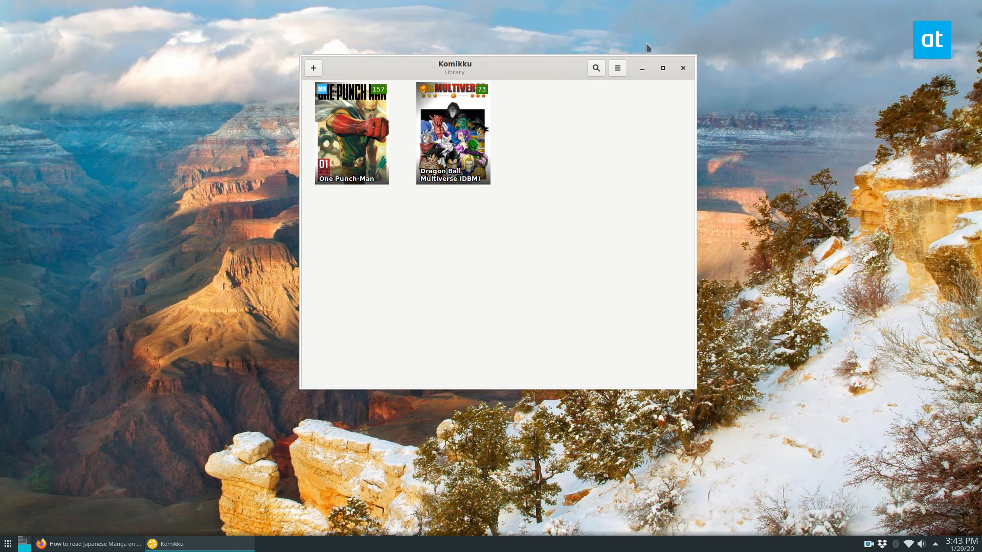
mouse_move(453, 114)
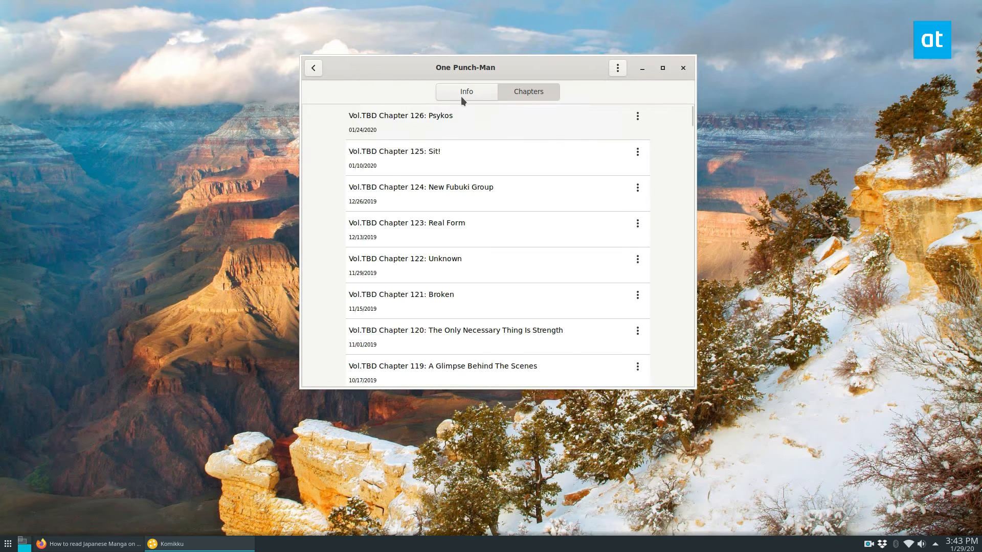
- Browse One Punch-Man's chapters and start reading Chapter 99.2: Take off
scroll("down", 3)
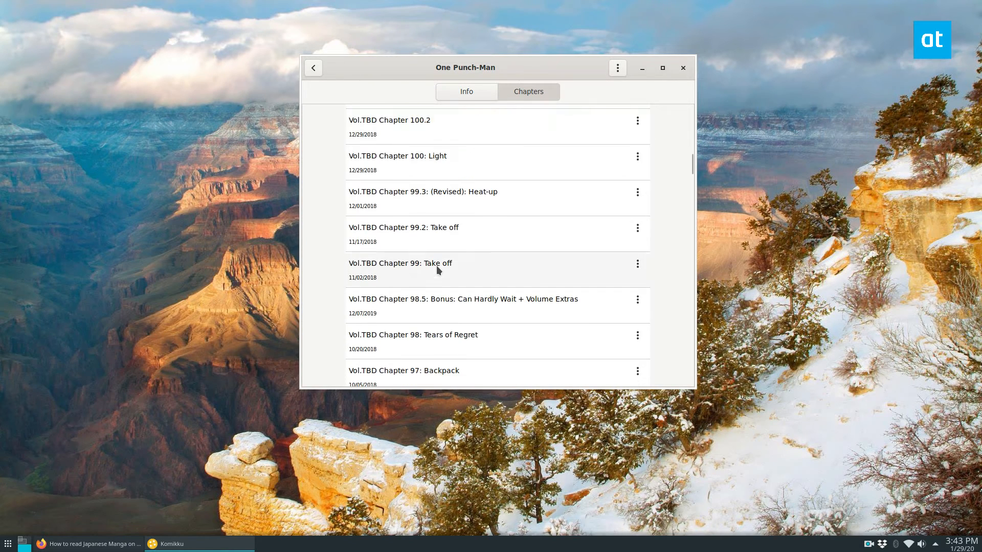
left_click(661, 67)
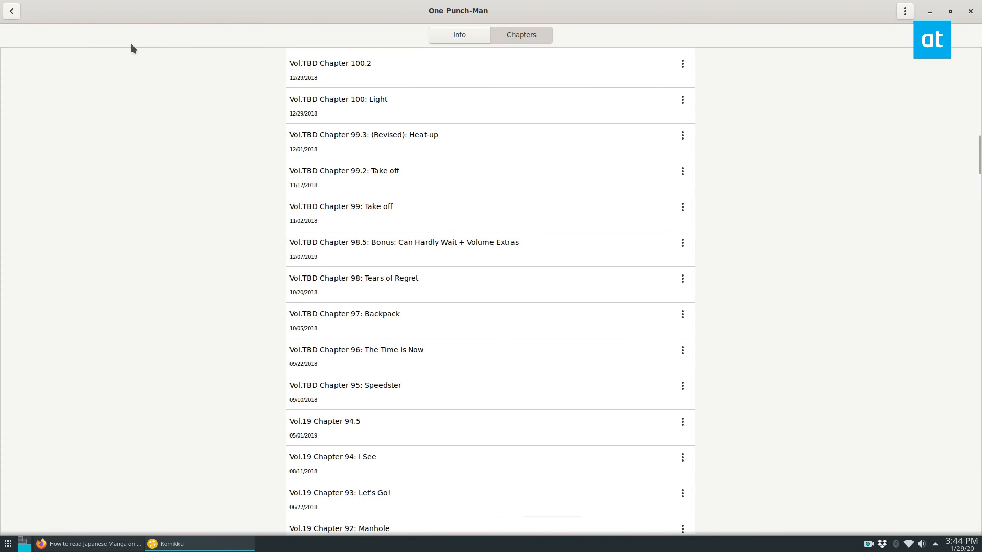
left_click(344, 171)
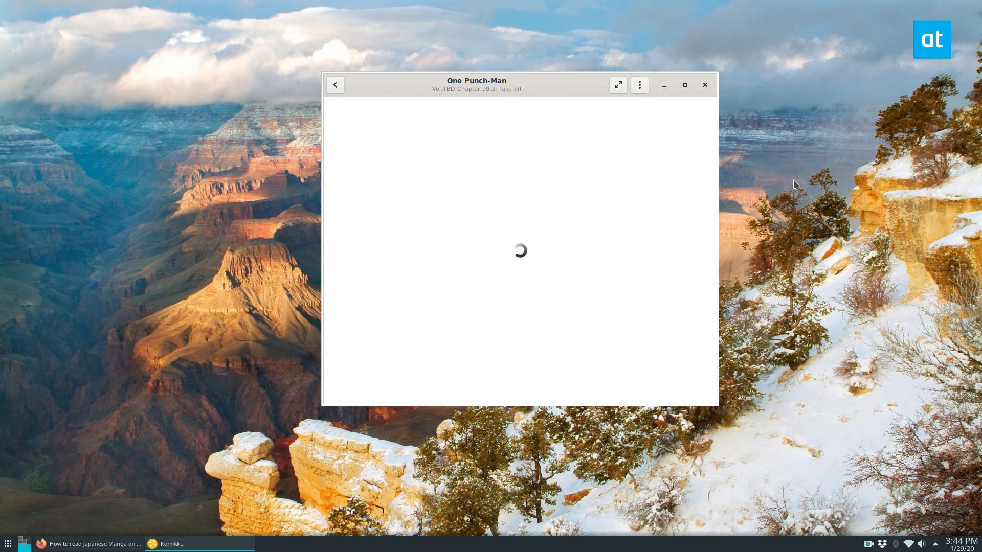
mouse_move(495, 172)
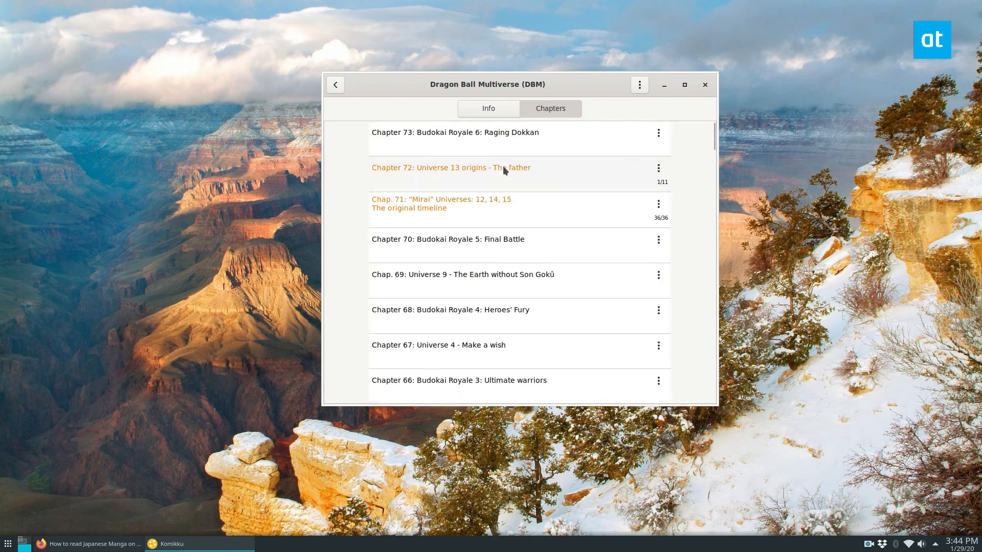
- Read Dragon Ball Multiverse Chapter 72: Universe 13 origins - The father
left_click(451, 166)
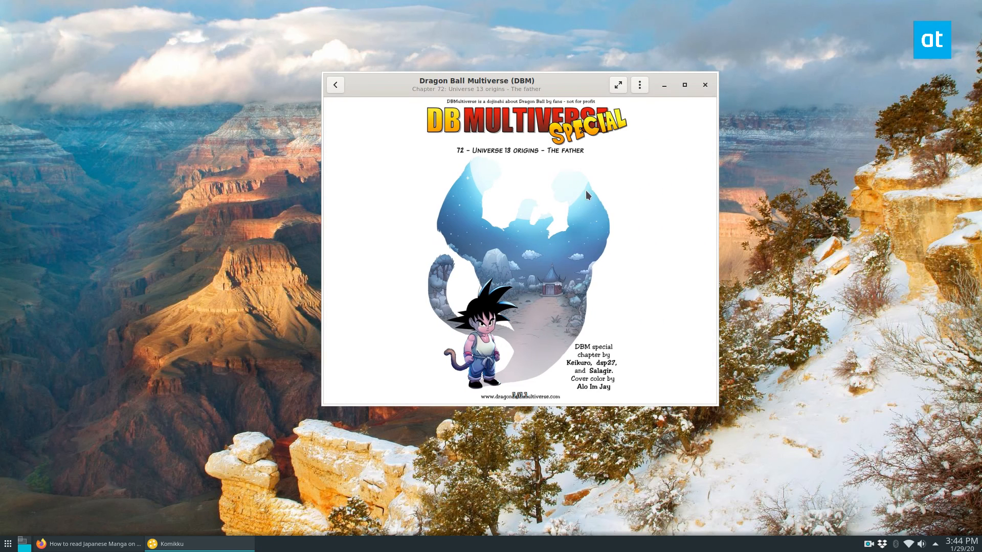
mouse_move(637, 146)
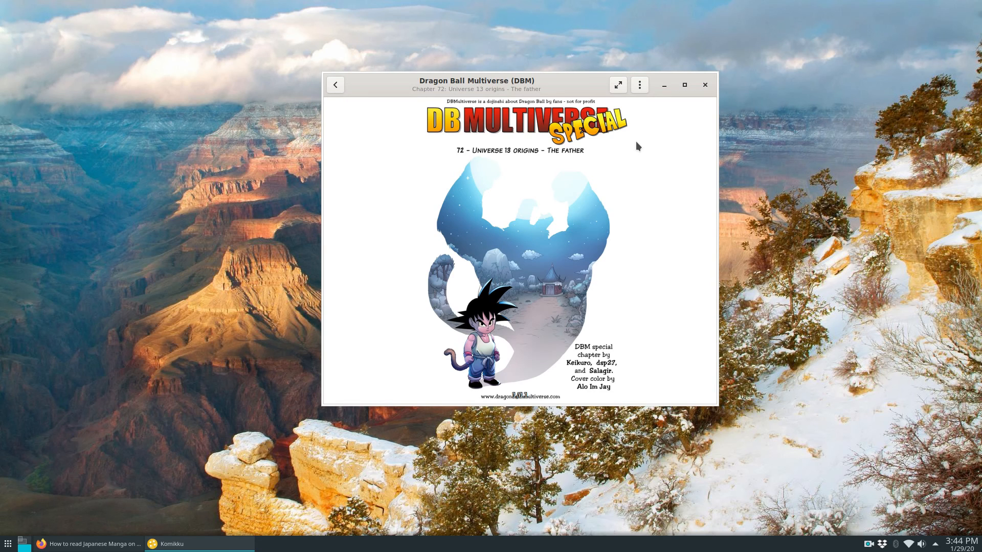
mouse_move(620, 71)
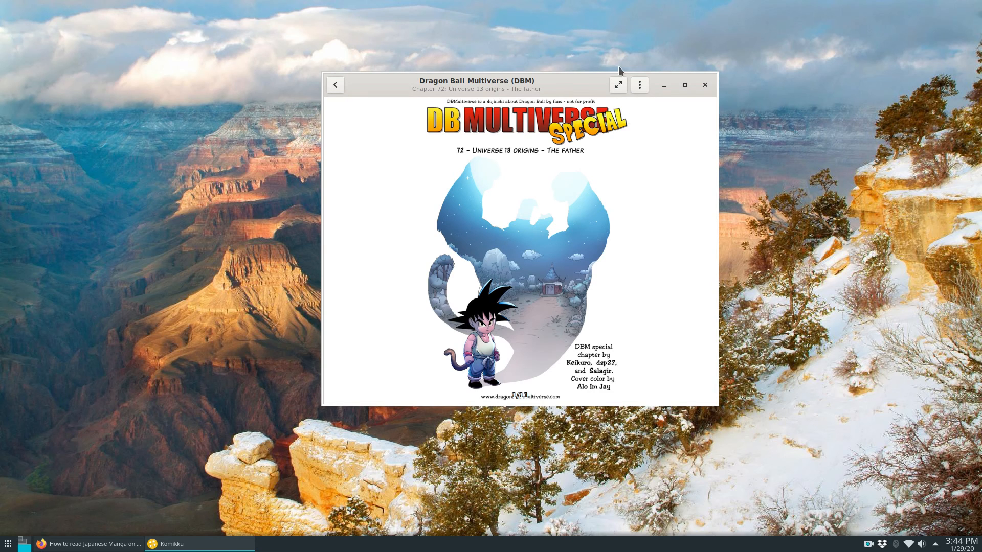